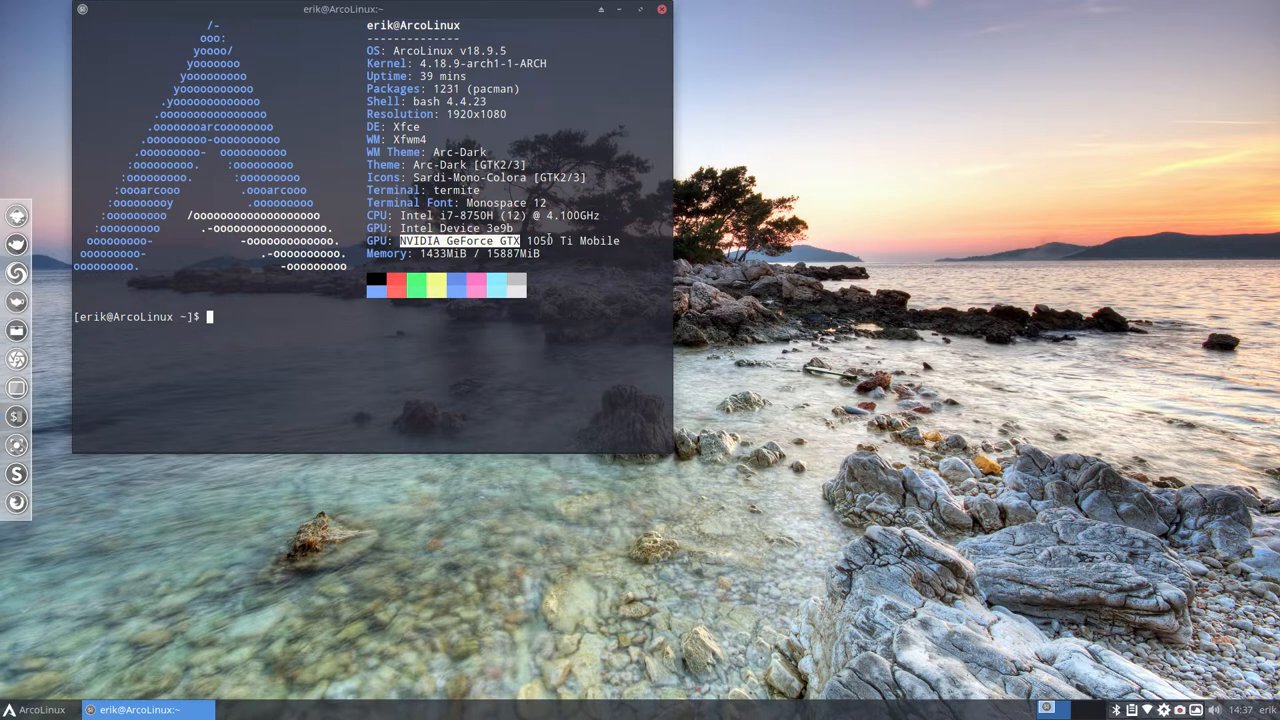
mouse_move(590, 156)
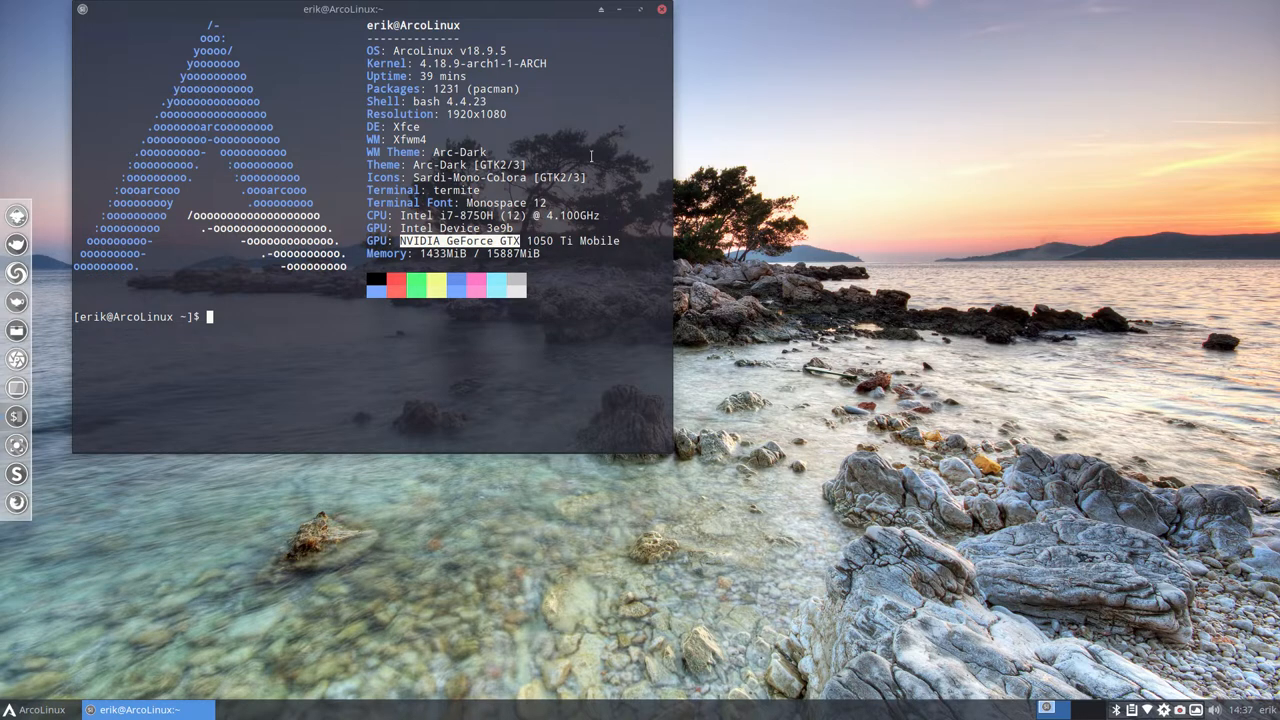
Run inxi -b in Termite and highlight the i915 graphics driver in the summary.
click(660, 8)
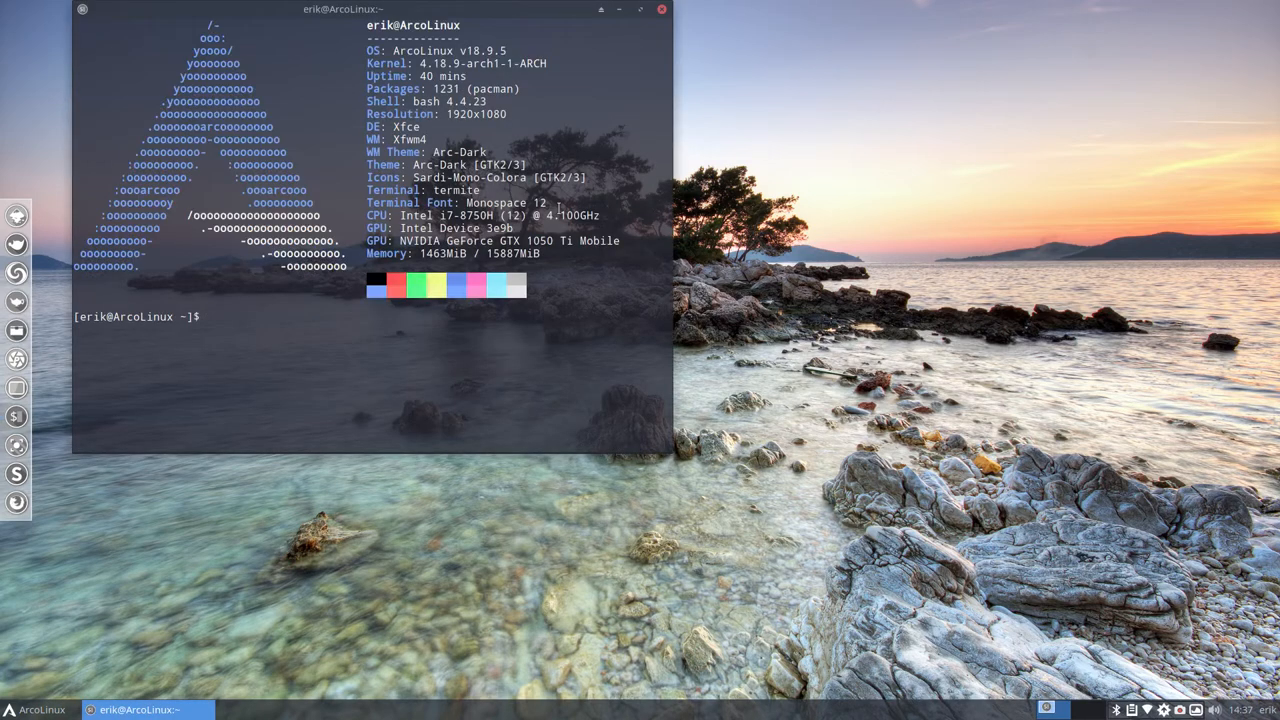
text(inxi)
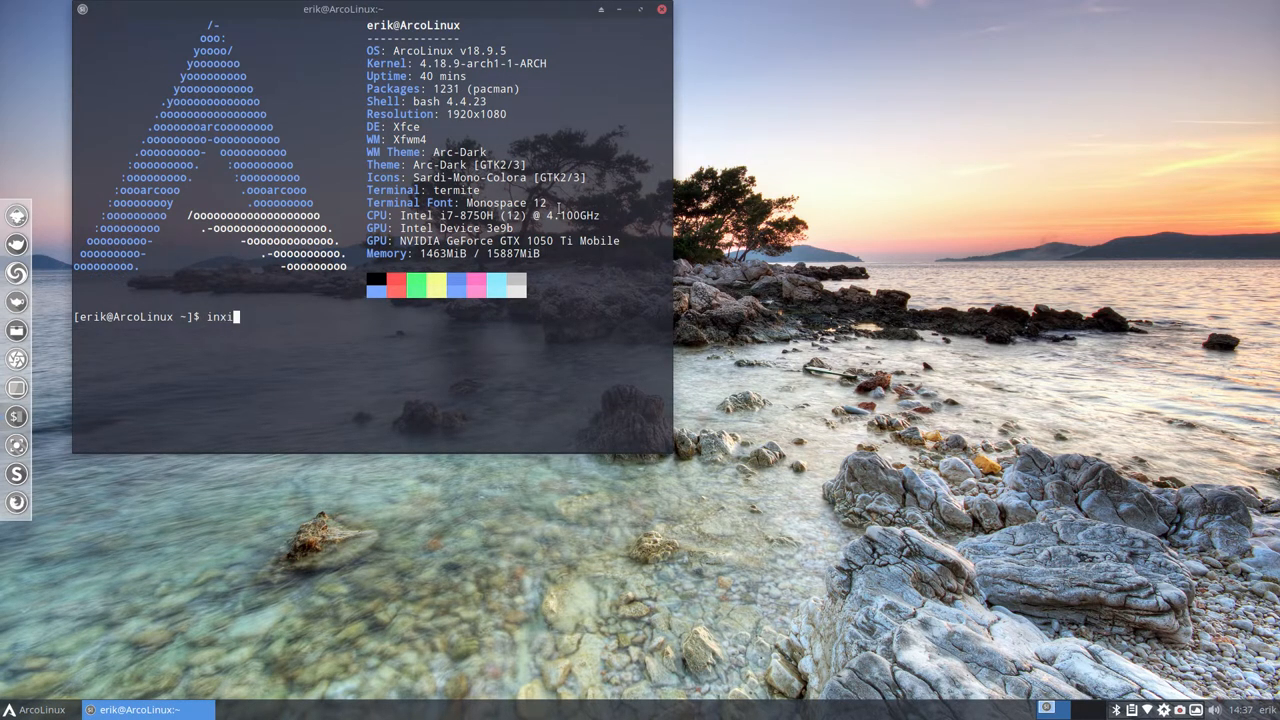
text(-b)
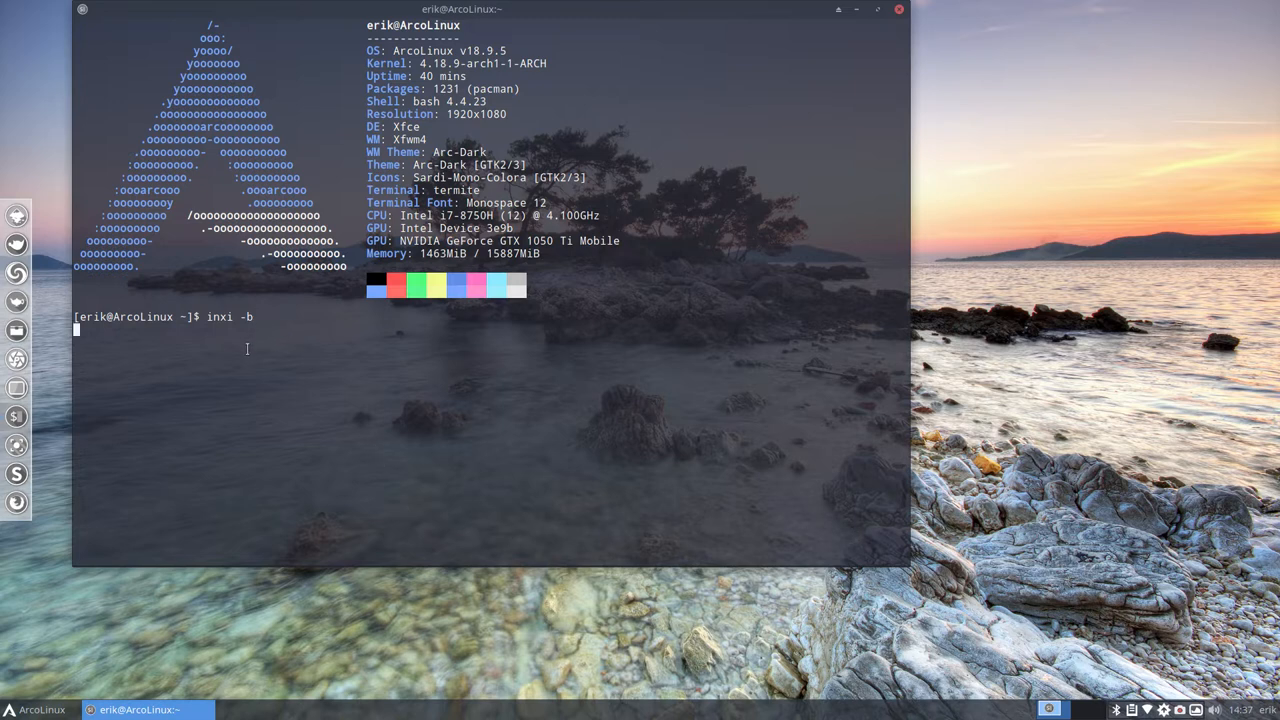
key(Return)
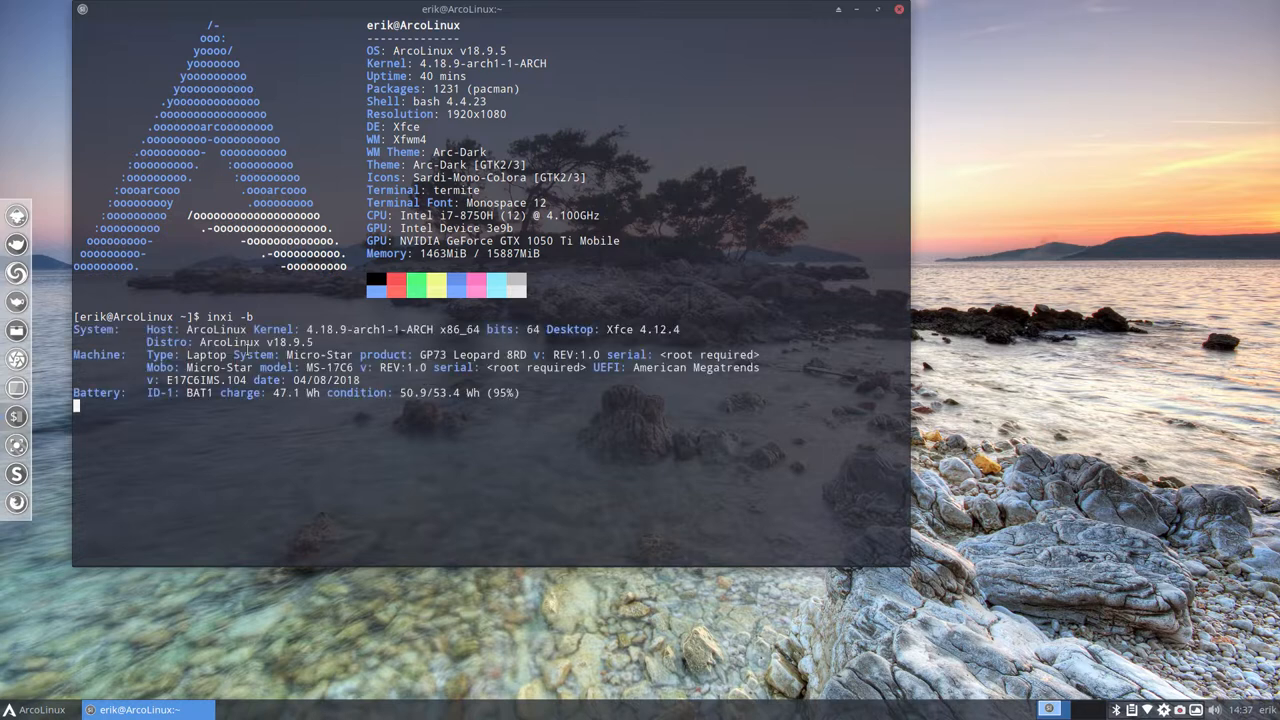
key(Return)
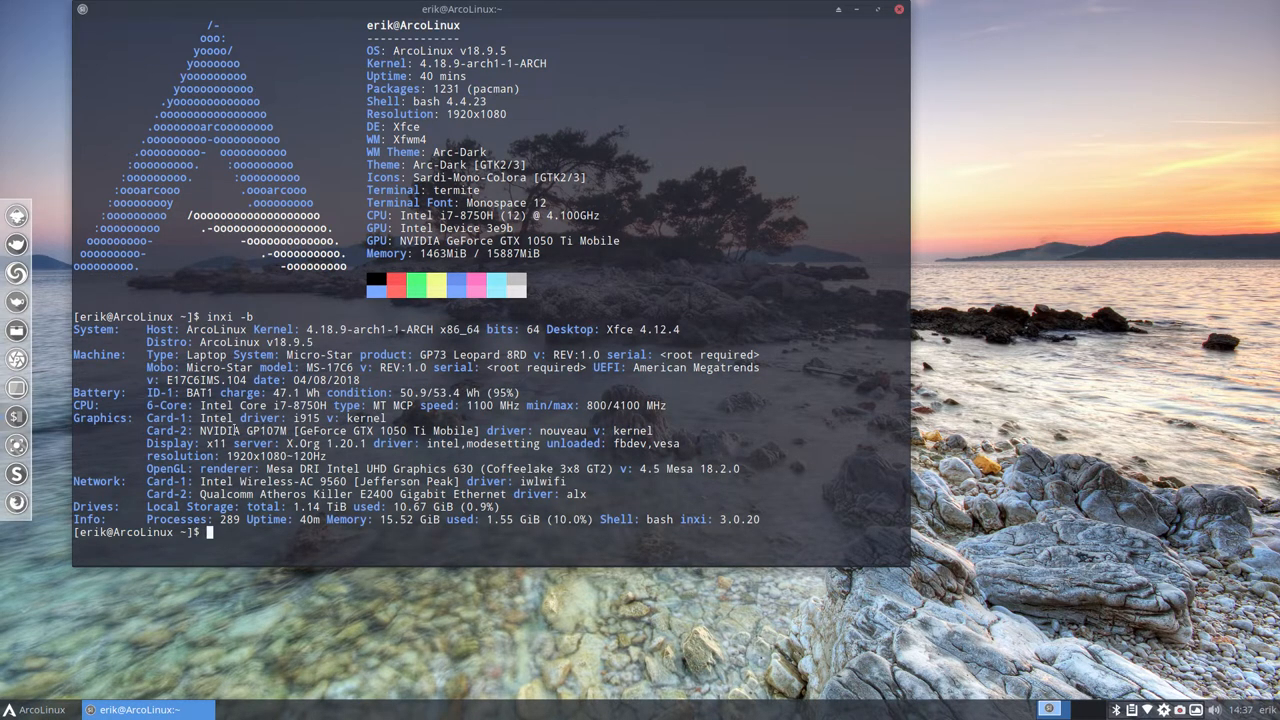
double_click(216, 418)
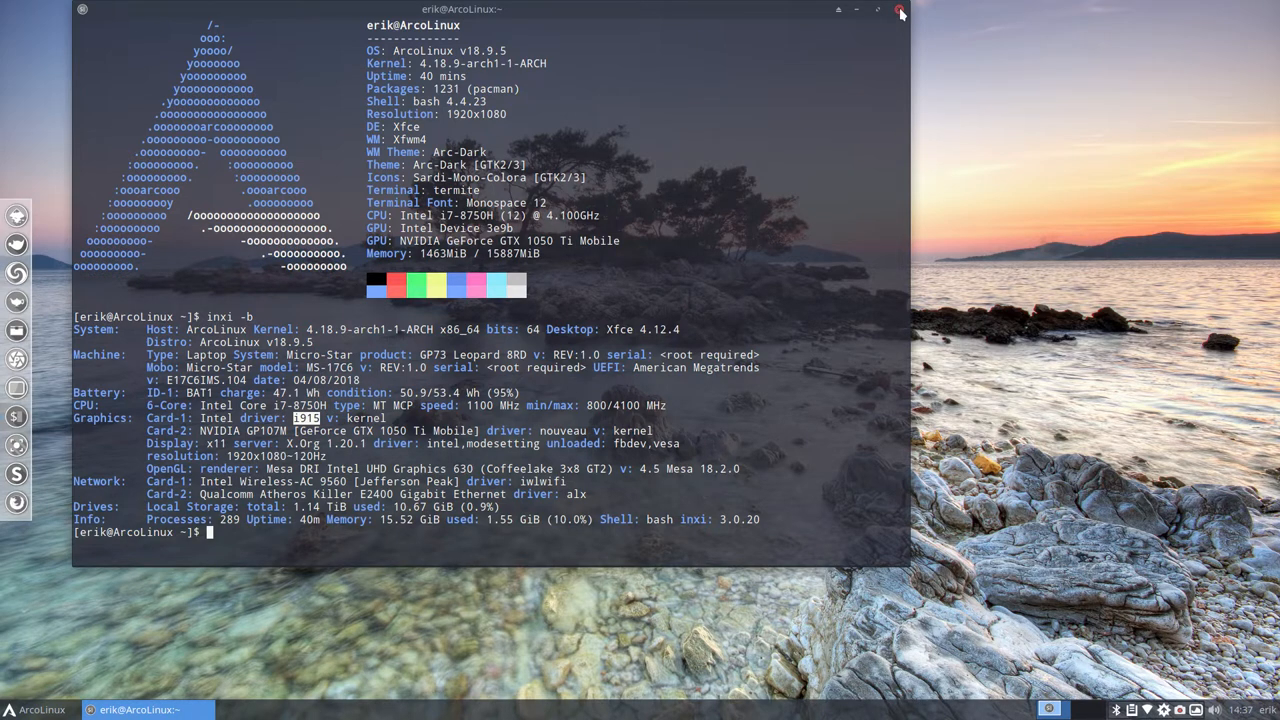
Search 'soft' in the Whisker menu to reach Software and launch Sauerbraten.
click(900, 10)
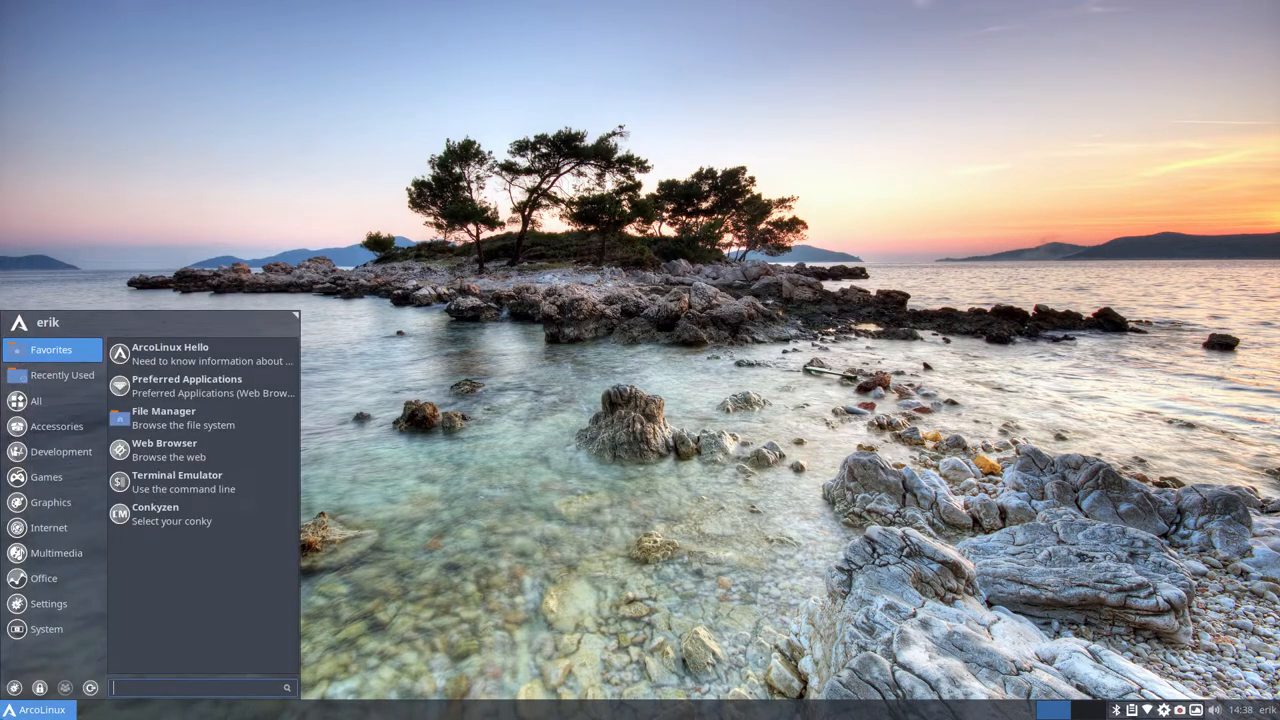
text(soft)
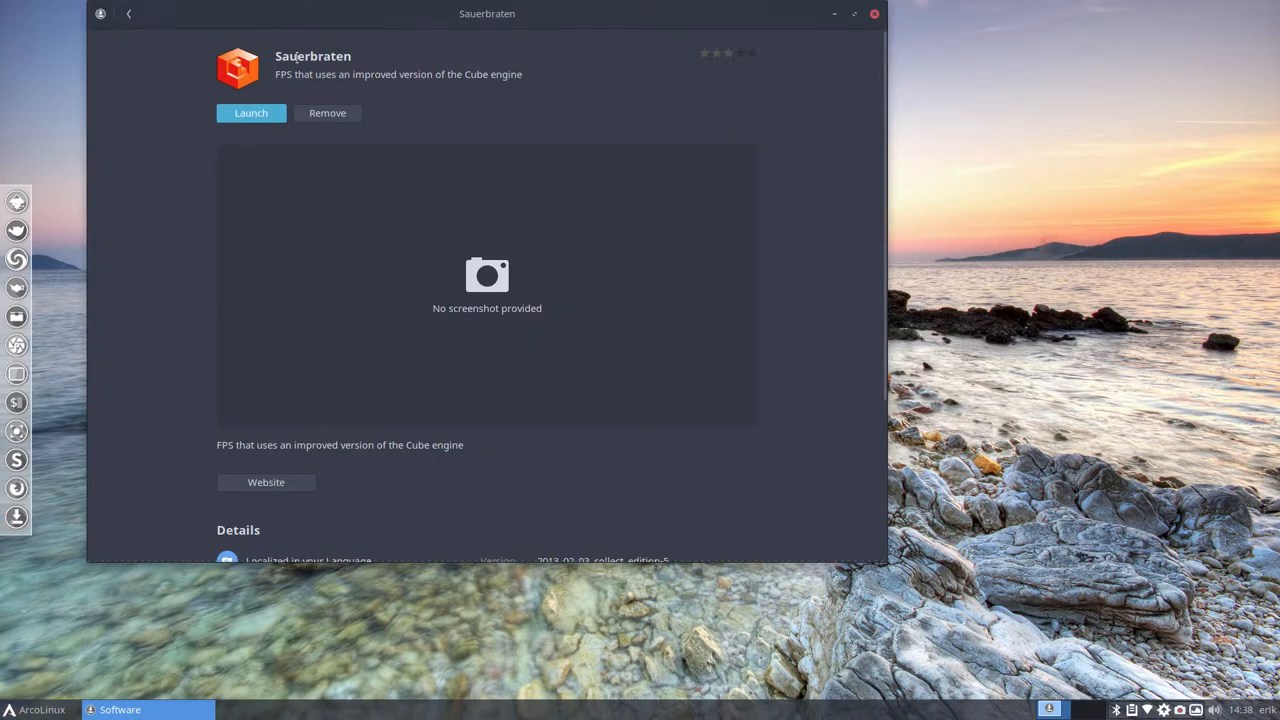
click(874, 12)
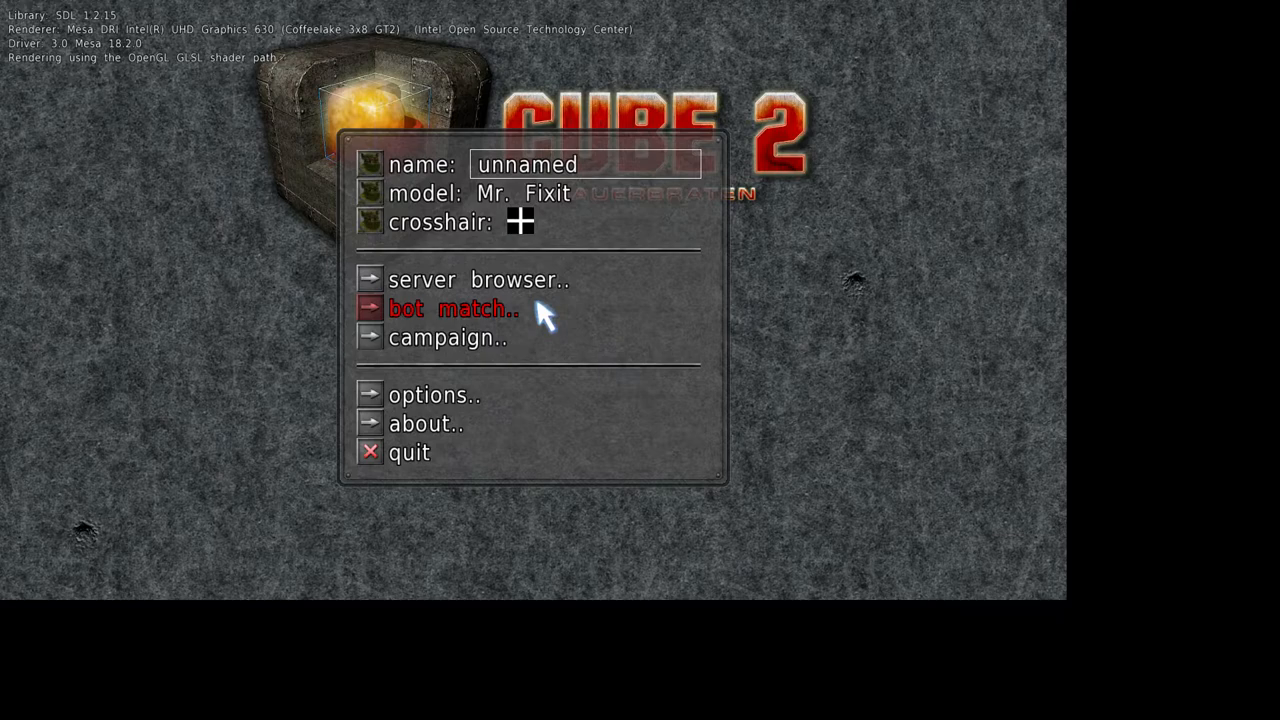
mouse_move(440, 410)
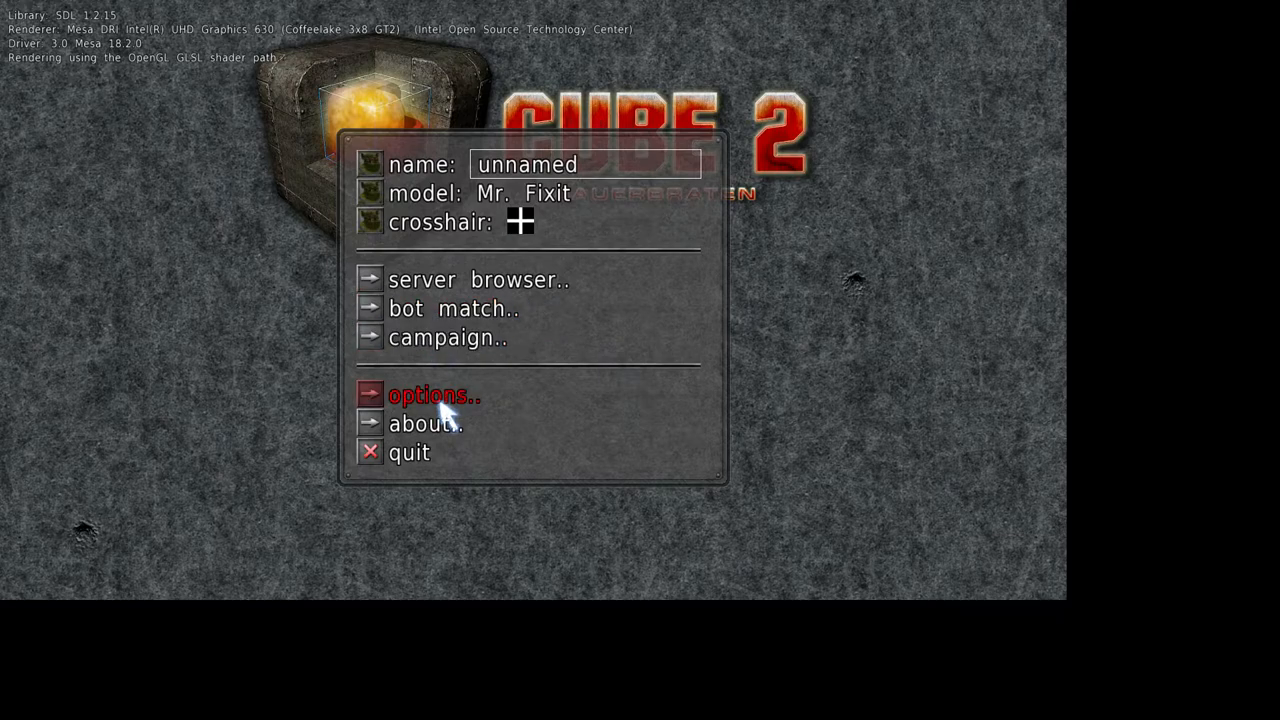
Glance at the options, then start Part II of the An Army Of One campaign.
click(434, 396)
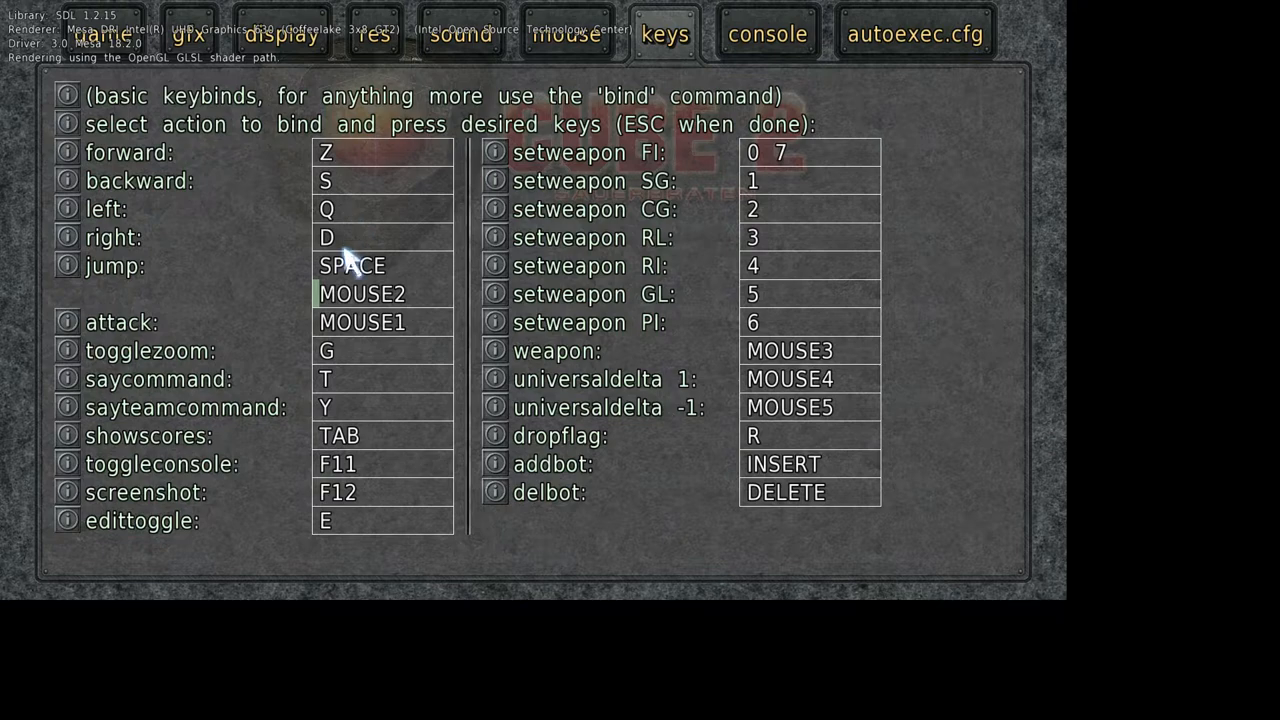
key(Escape)
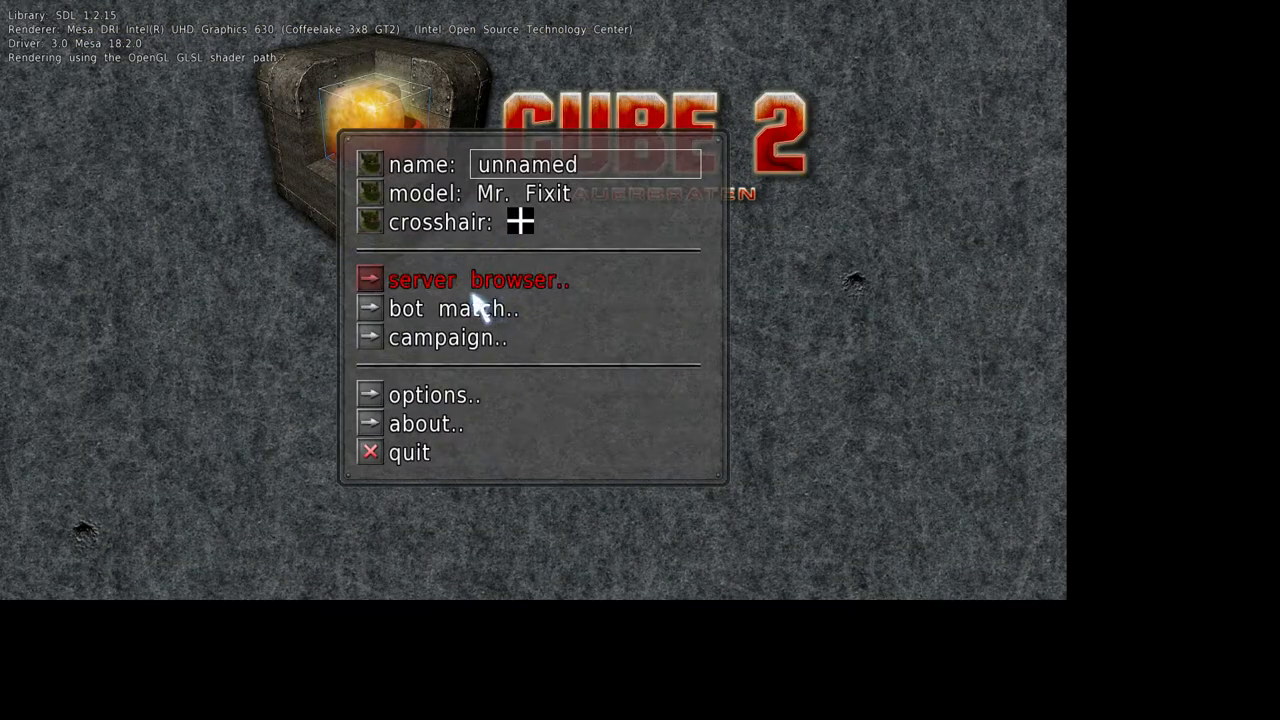
mouse_move(448, 336)
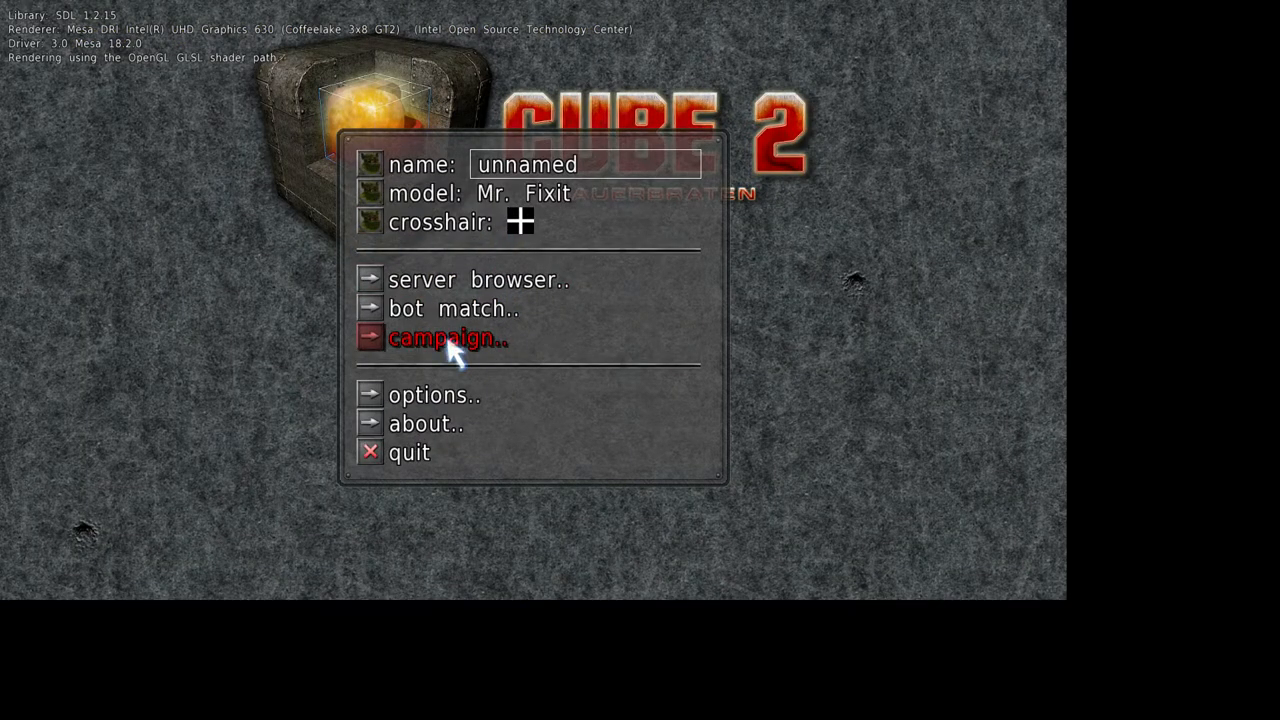
click(448, 338)
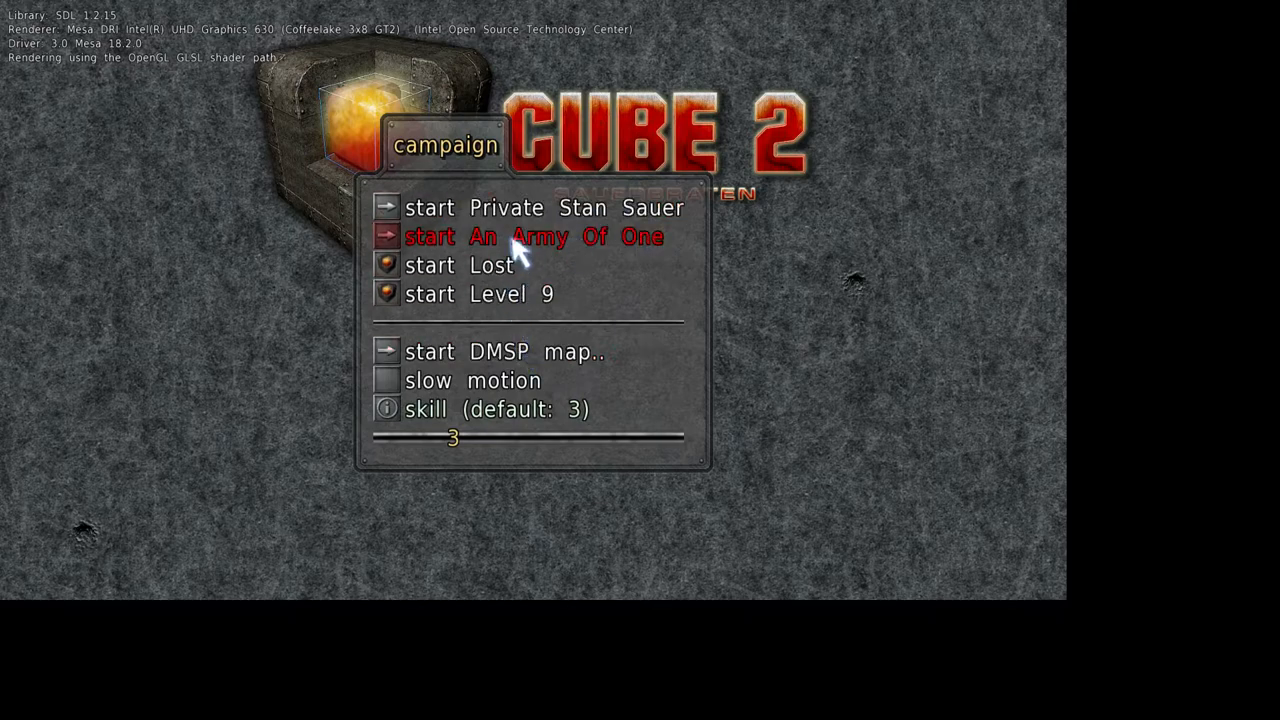
click(532, 236)
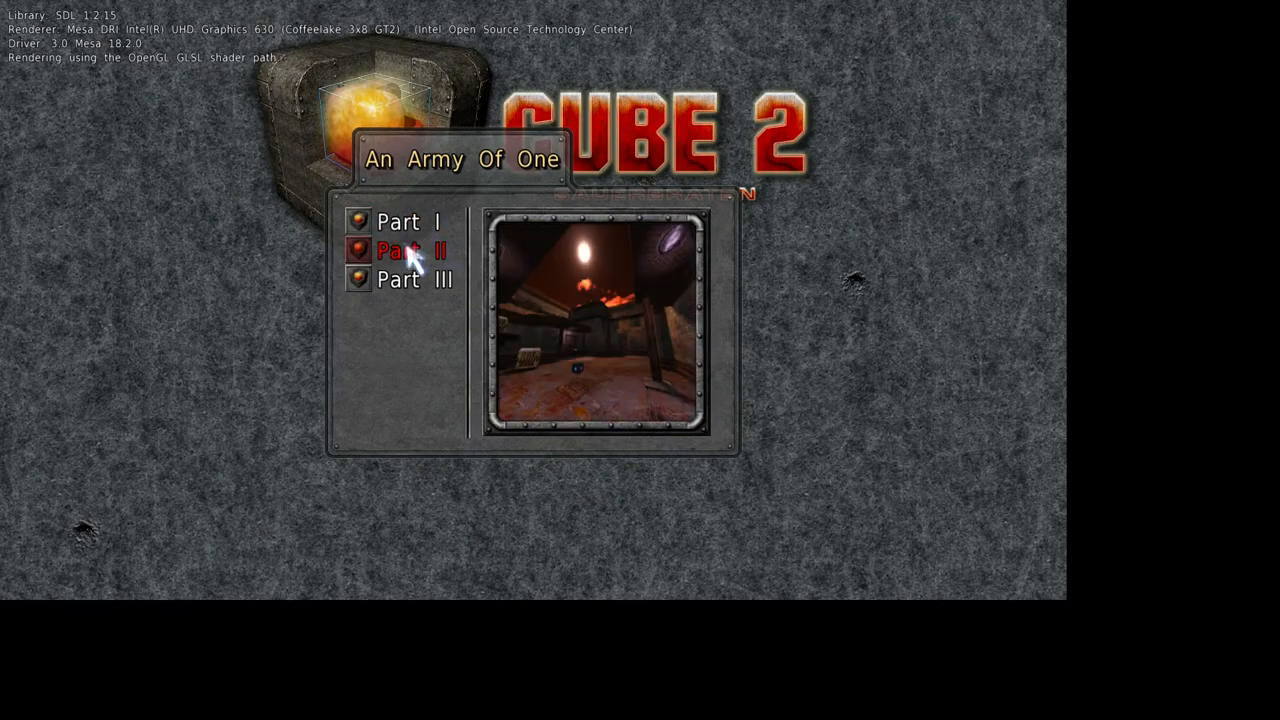
click(408, 250)
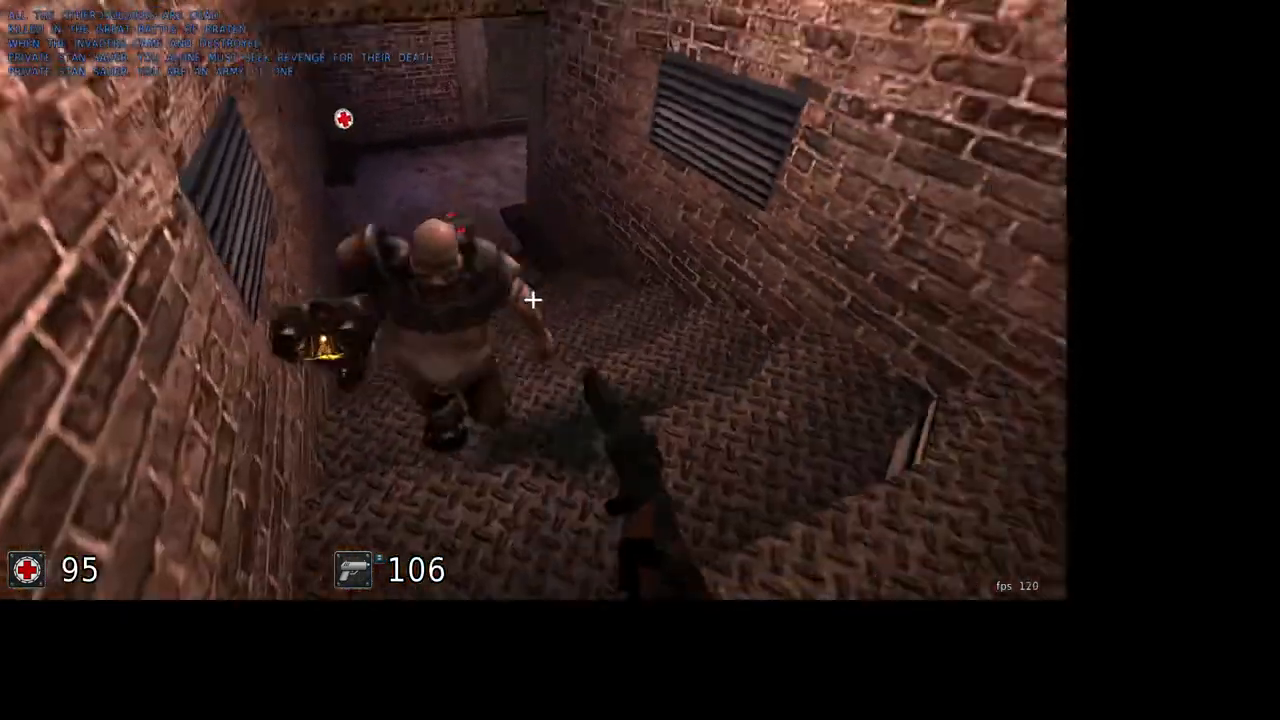
Shoot the enemies in the opening corridor of the campaign level.
click(532, 300)
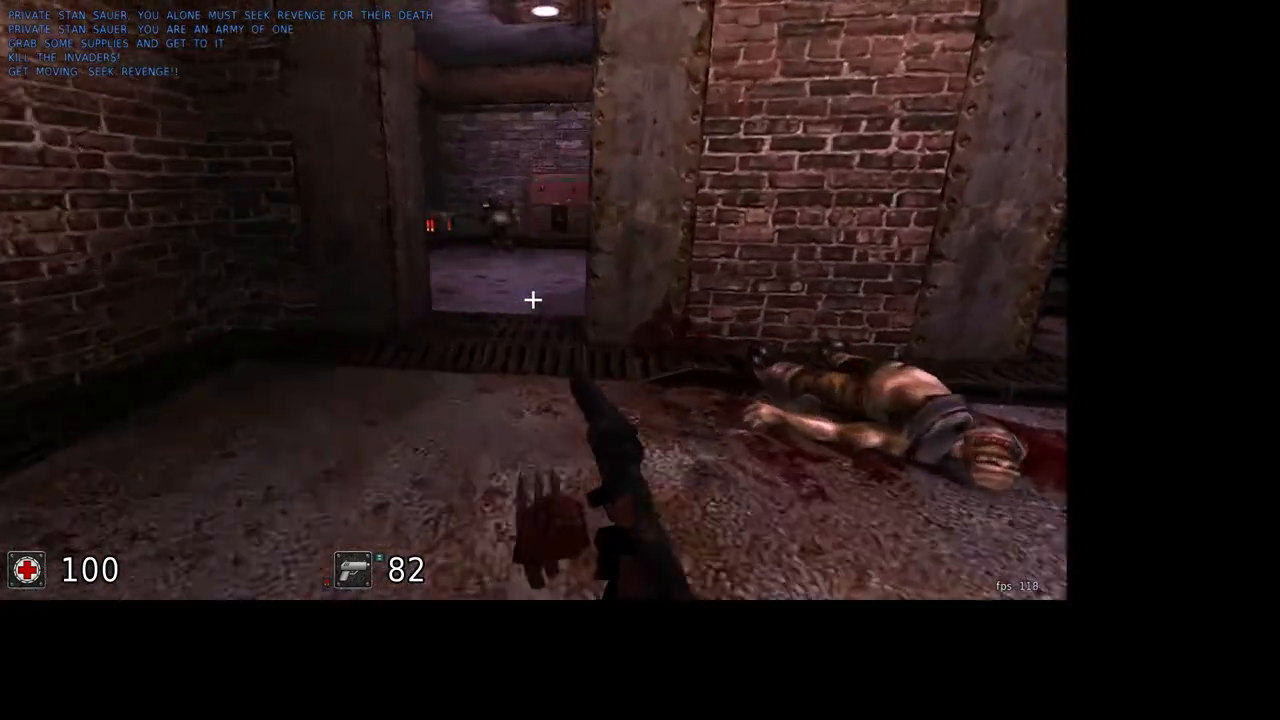
click(532, 300)
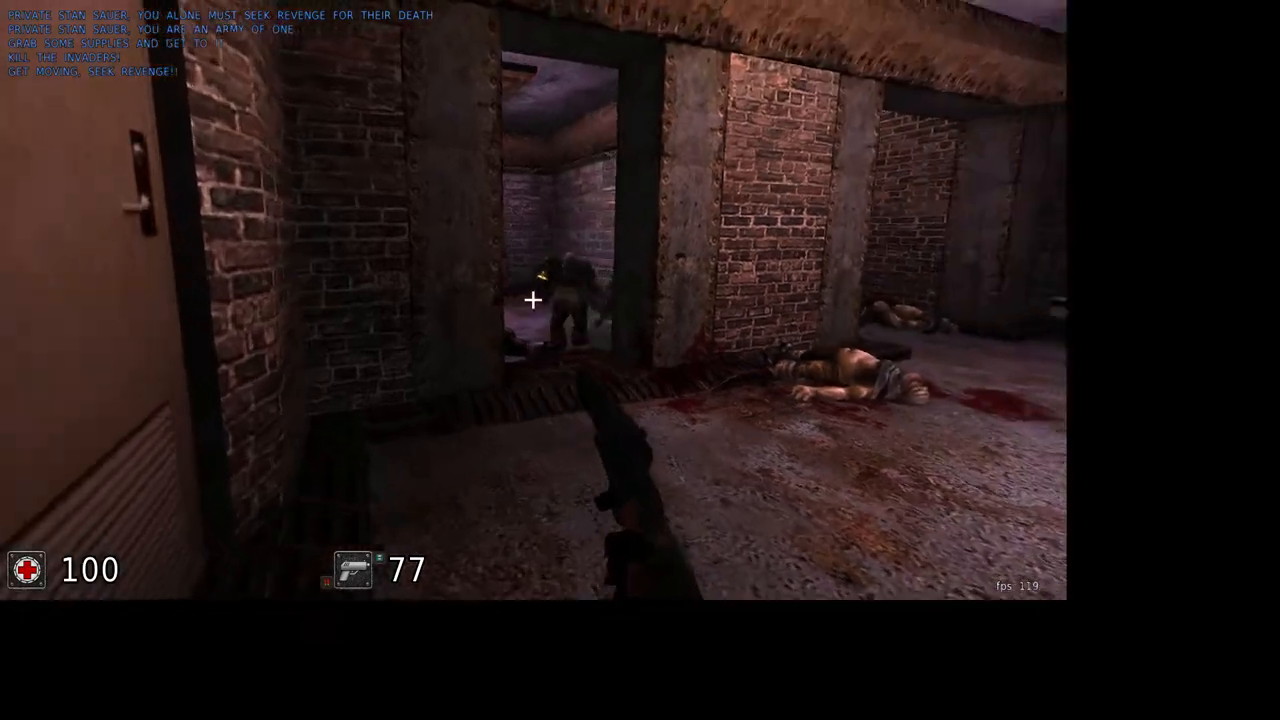
Fire at the doorway and courtyard enemies until the player is killed.
click(532, 300)
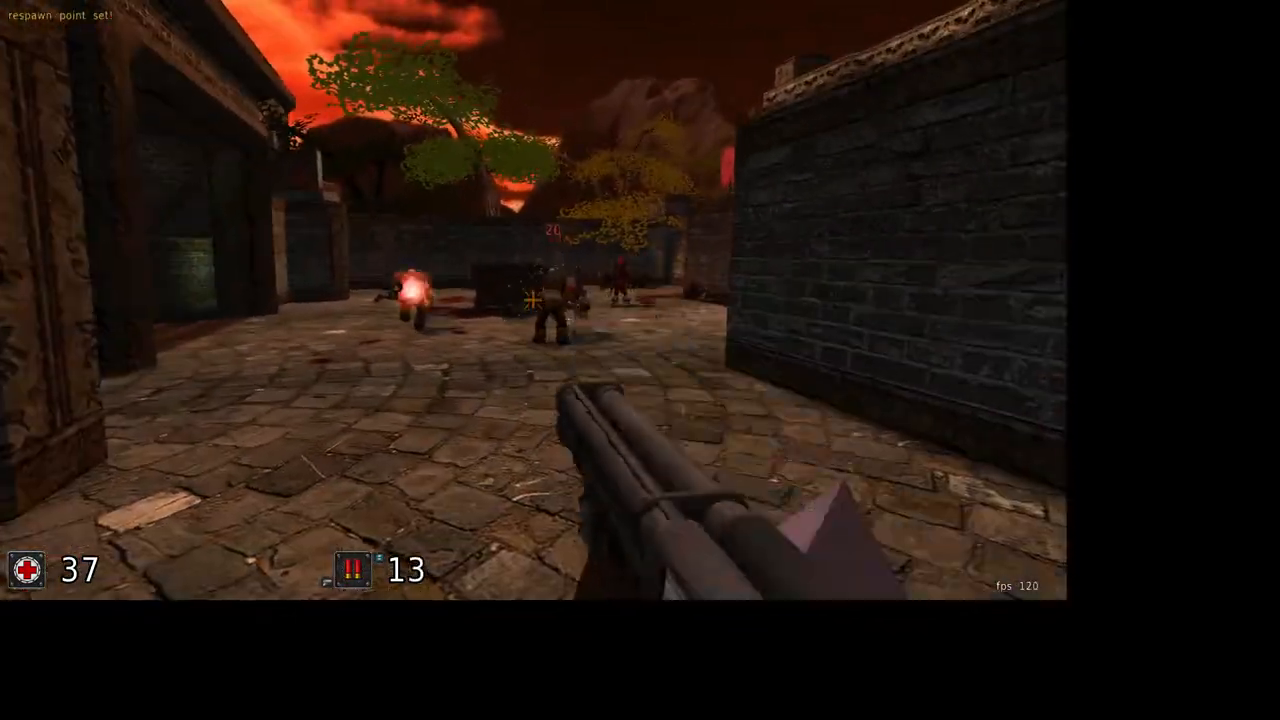
click(532, 300)
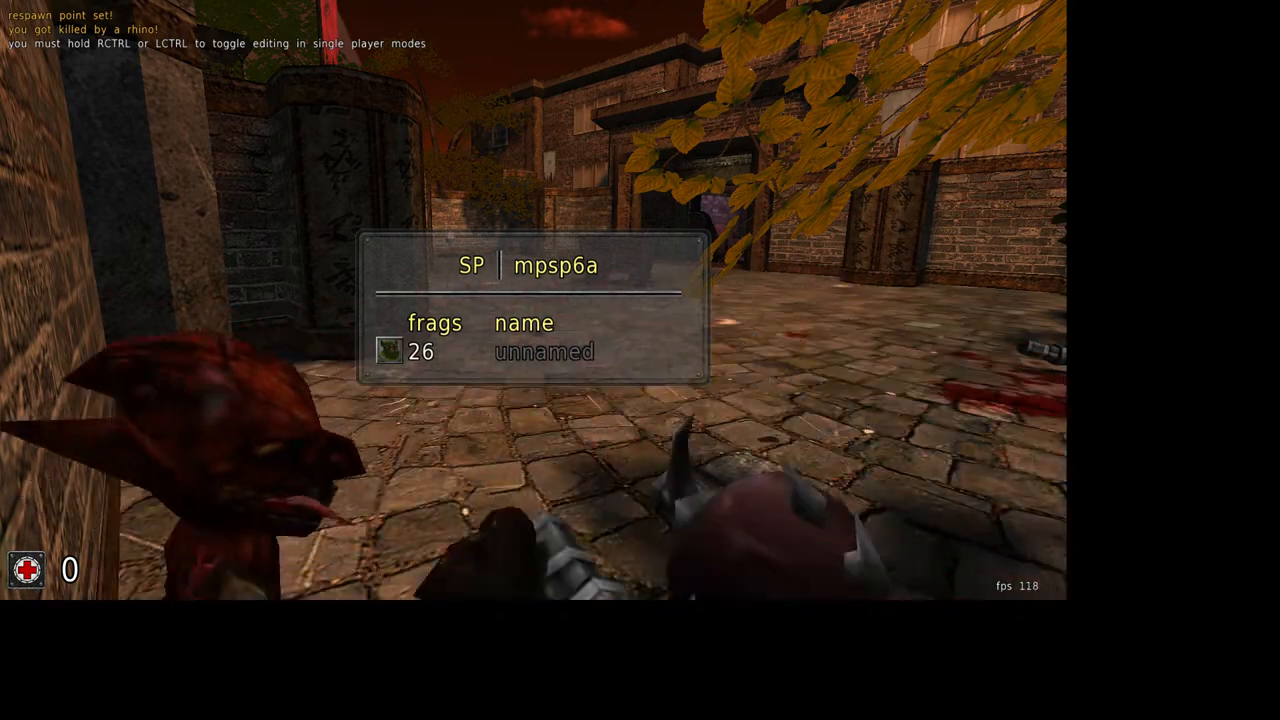
mouse_move(640, 360)
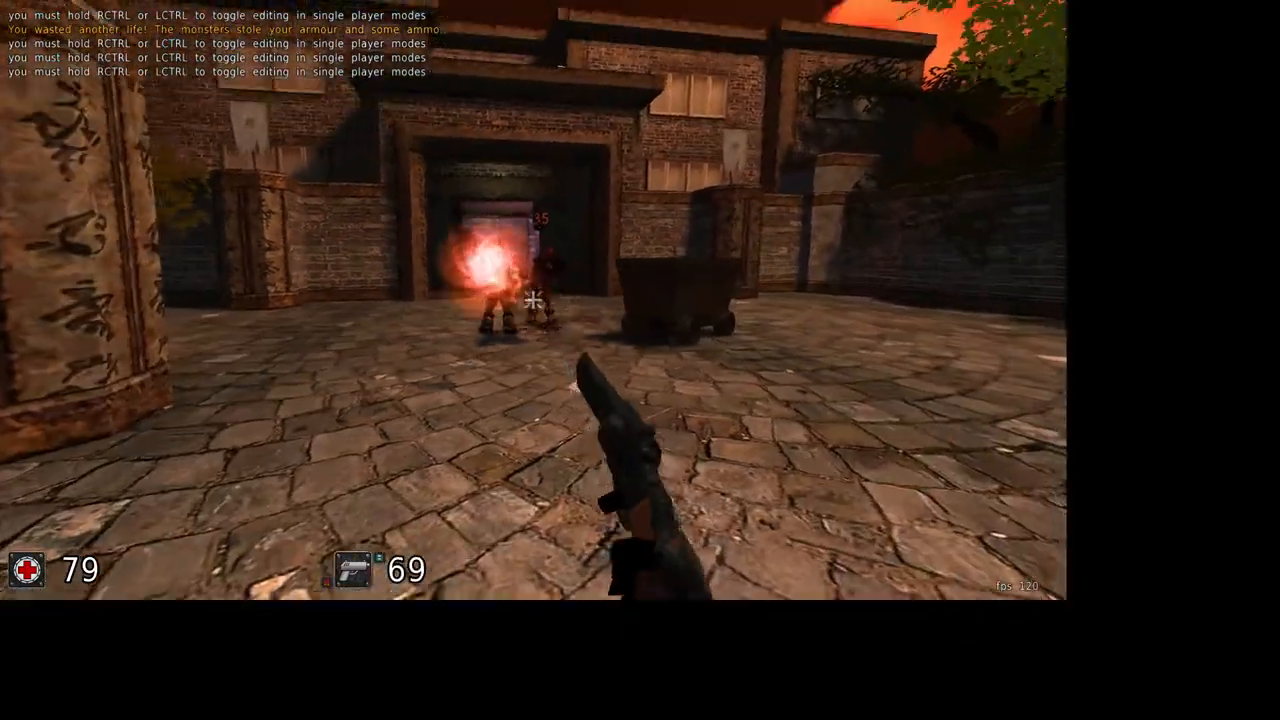
Shoot the gateway enemy, advance into the room, then leave the game.
click(540, 300)
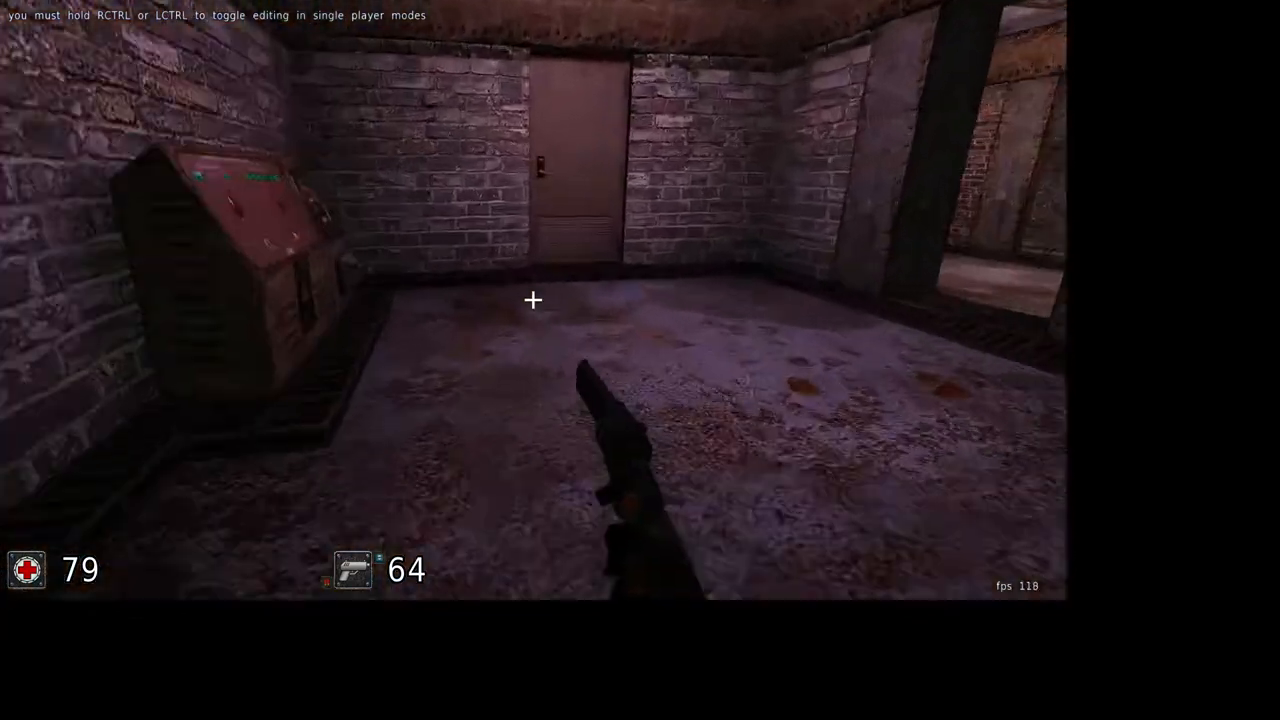
key(w)
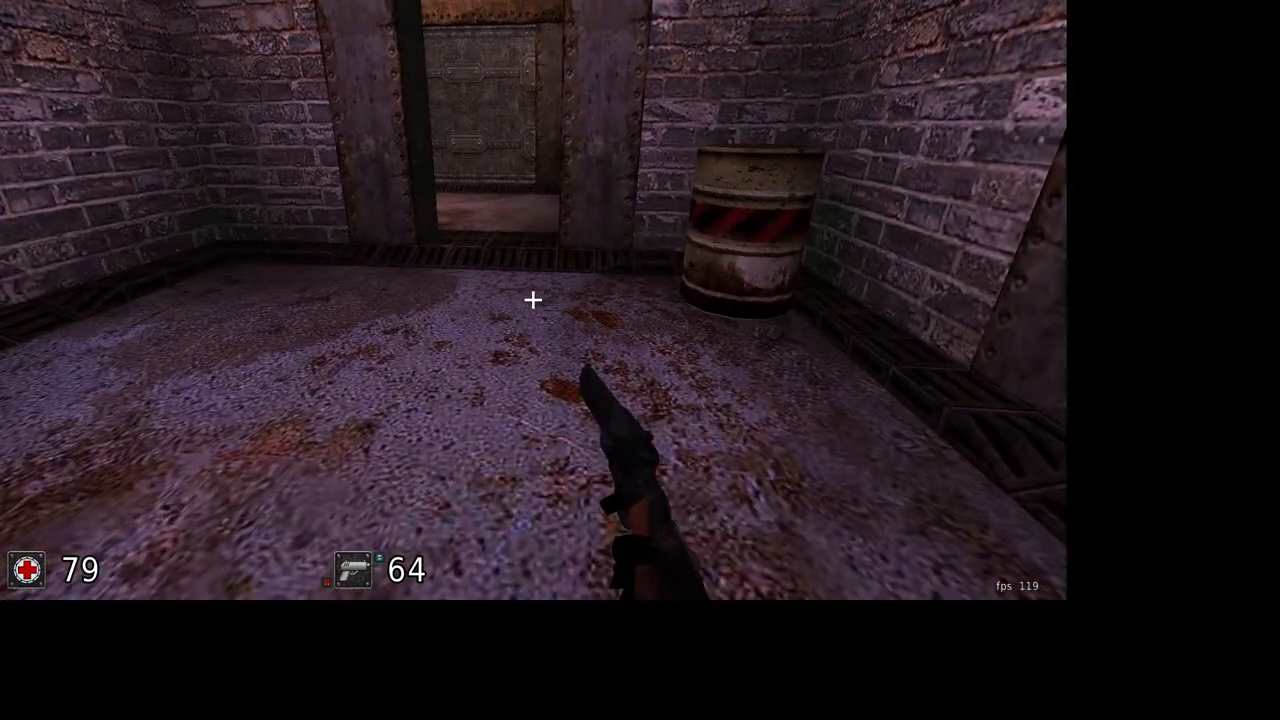
key(Escape)
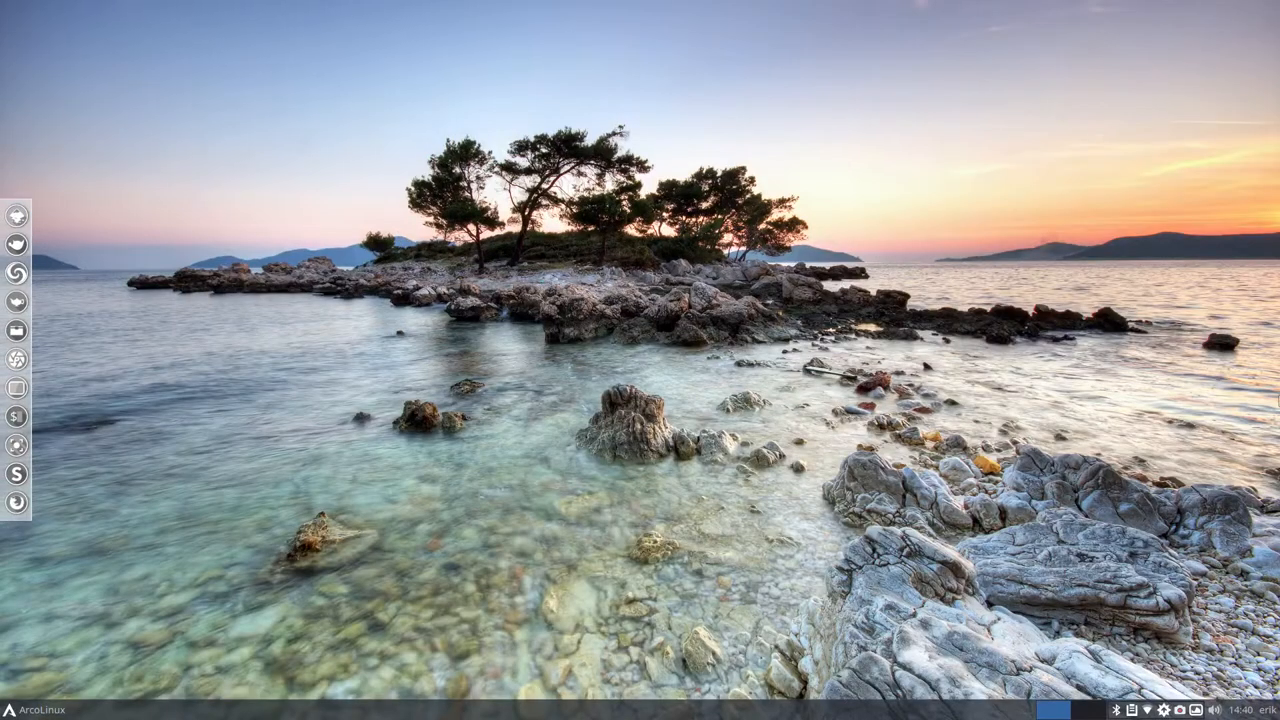
mouse_move(456, 372)
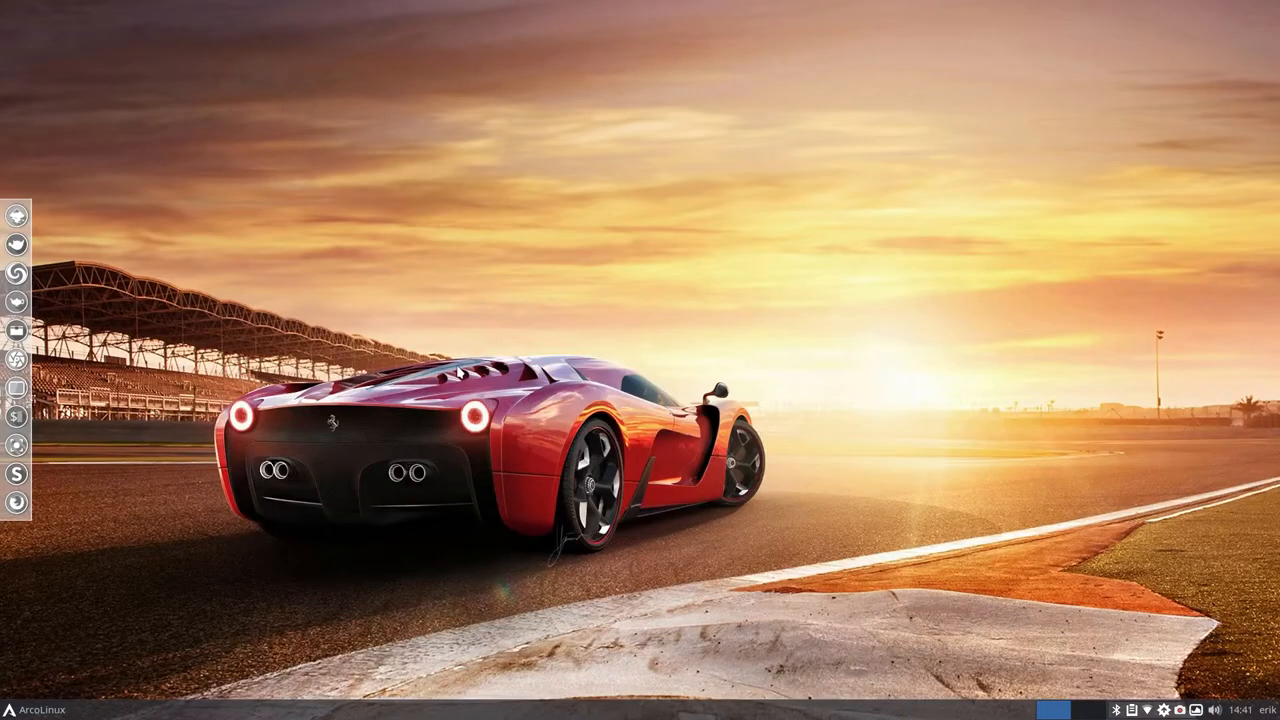
mouse_move(1208, 612)
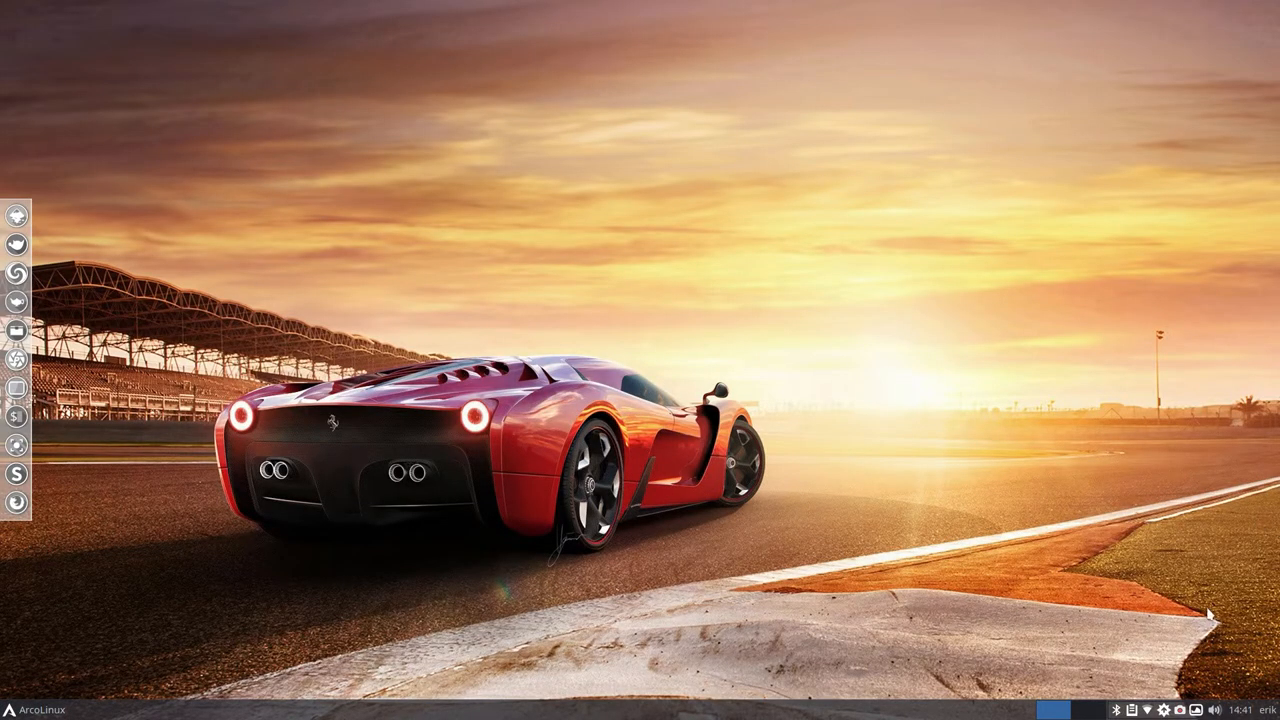